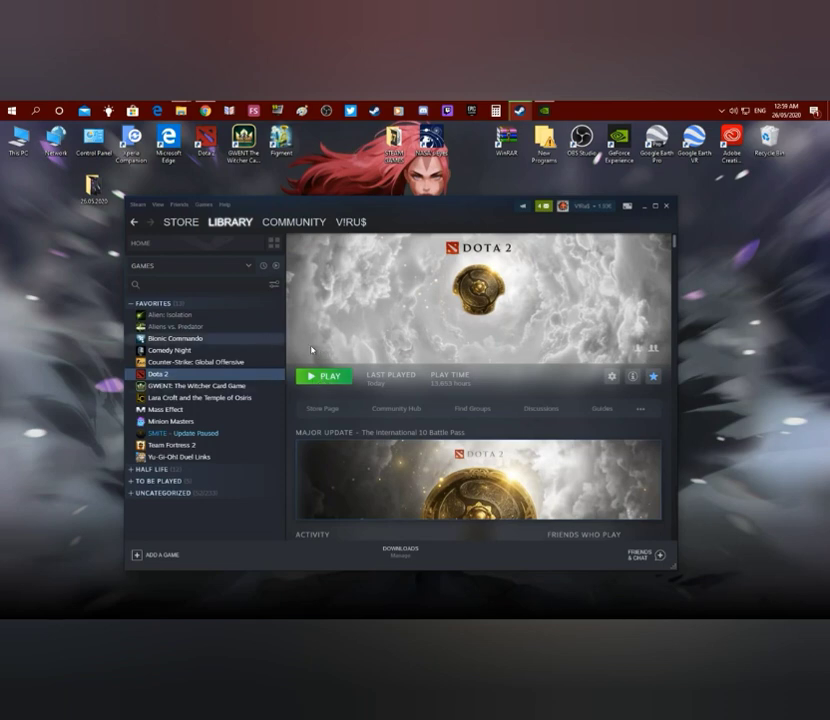
pyautogui.moveTo(540, 356)
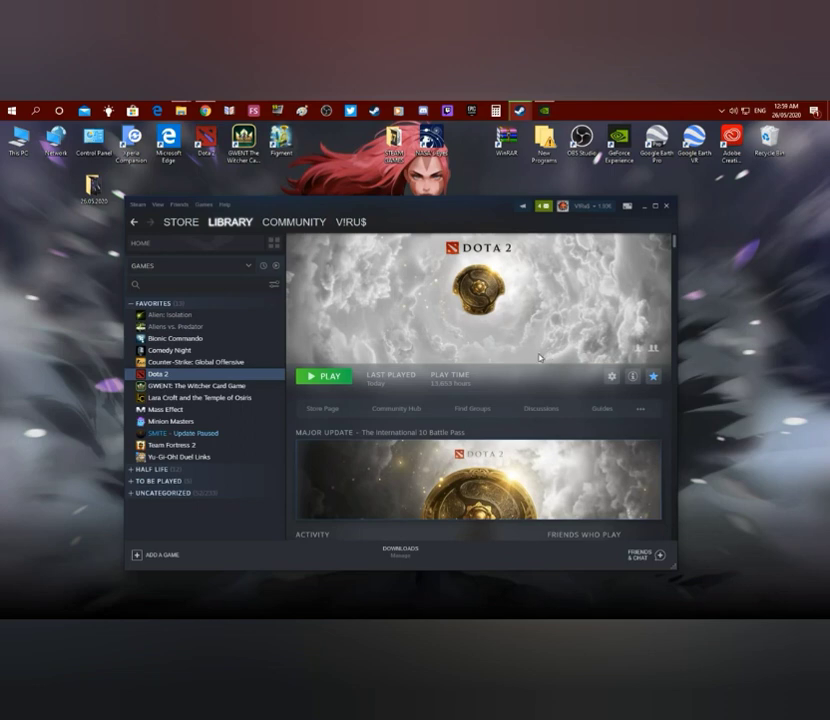
pyautogui.moveTo(528, 364)
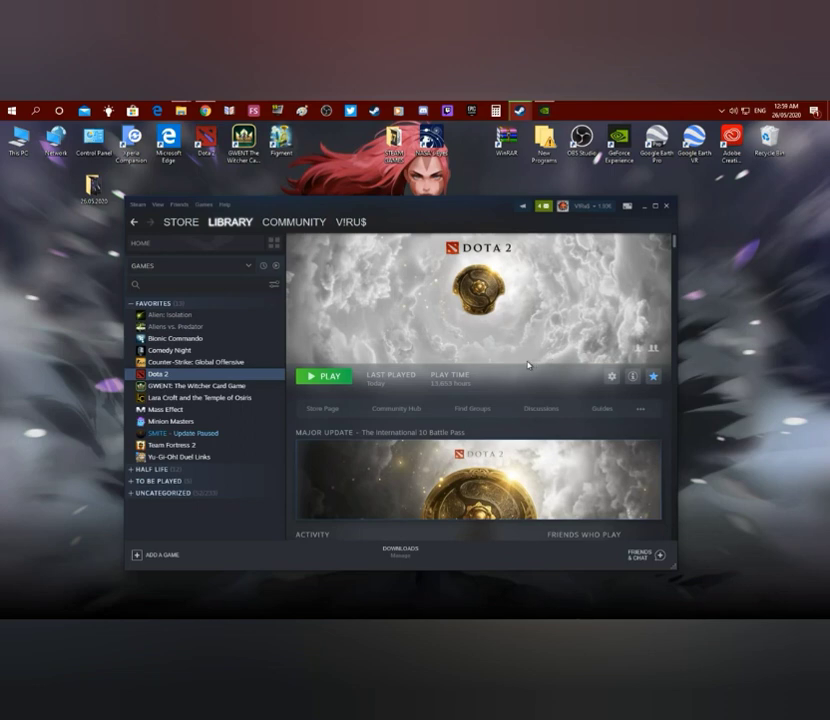
pyautogui.moveTo(418, 370)
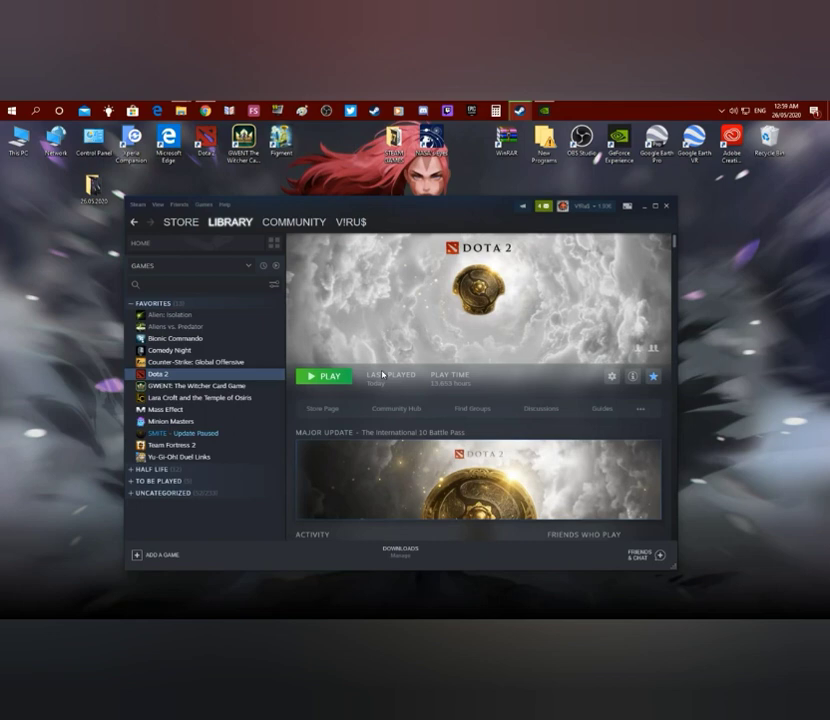
pyautogui.moveTo(310, 288)
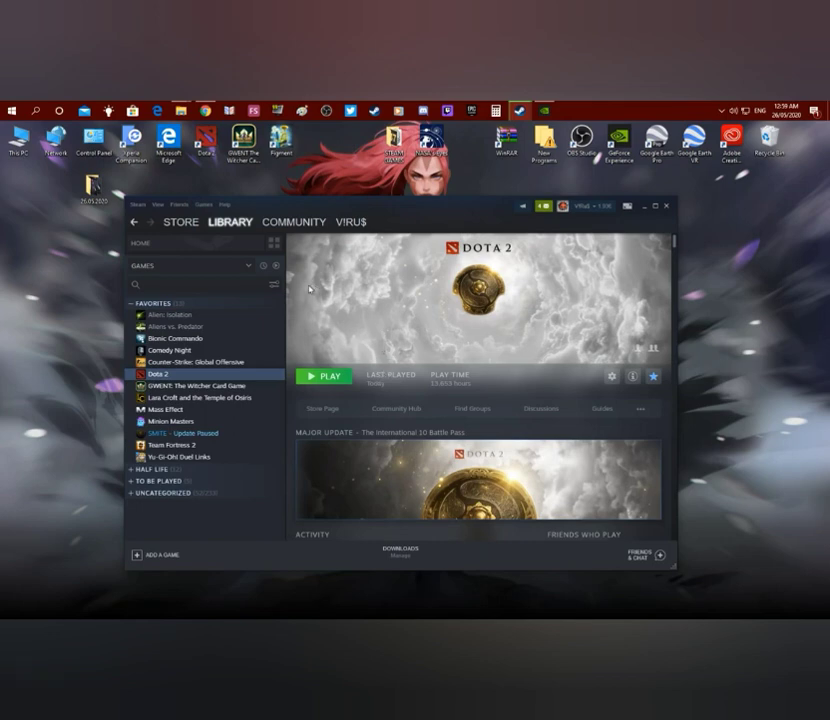
# - Bring up Dota 2's management options from the Steam library list
pyautogui.rightClick(156, 374)
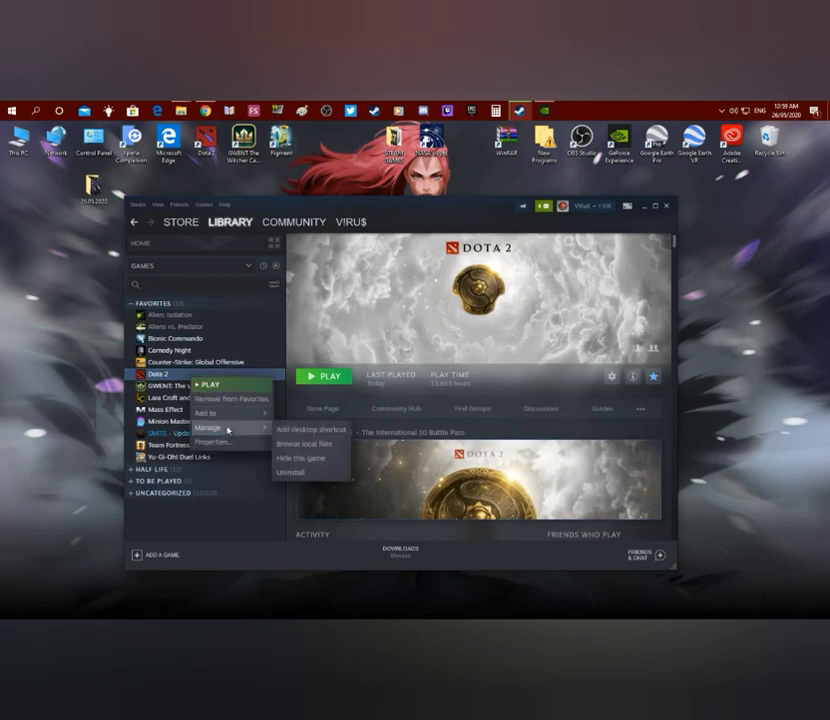
pyautogui.moveTo(304, 444)
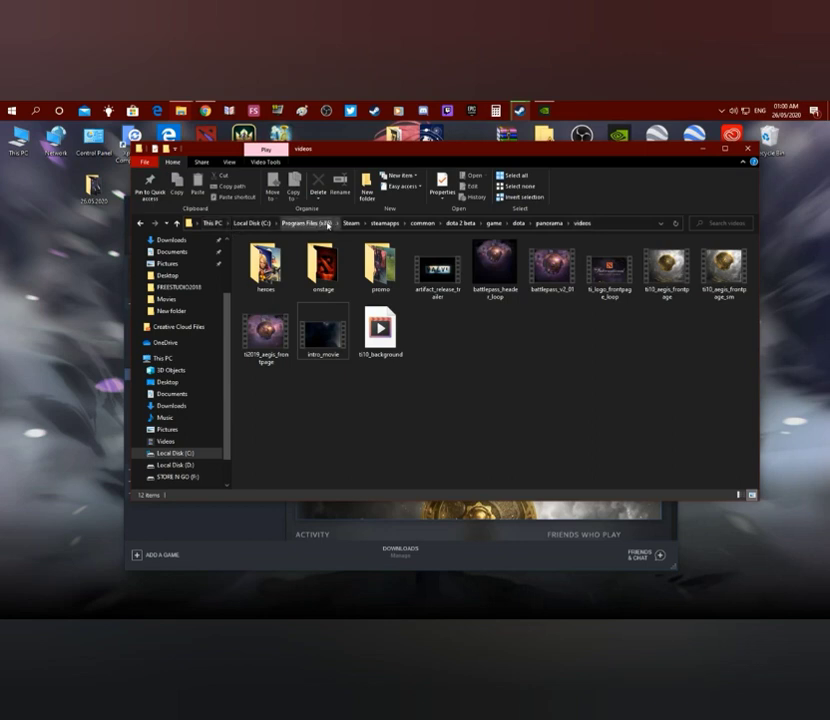
pyautogui.moveTo(452, 364)
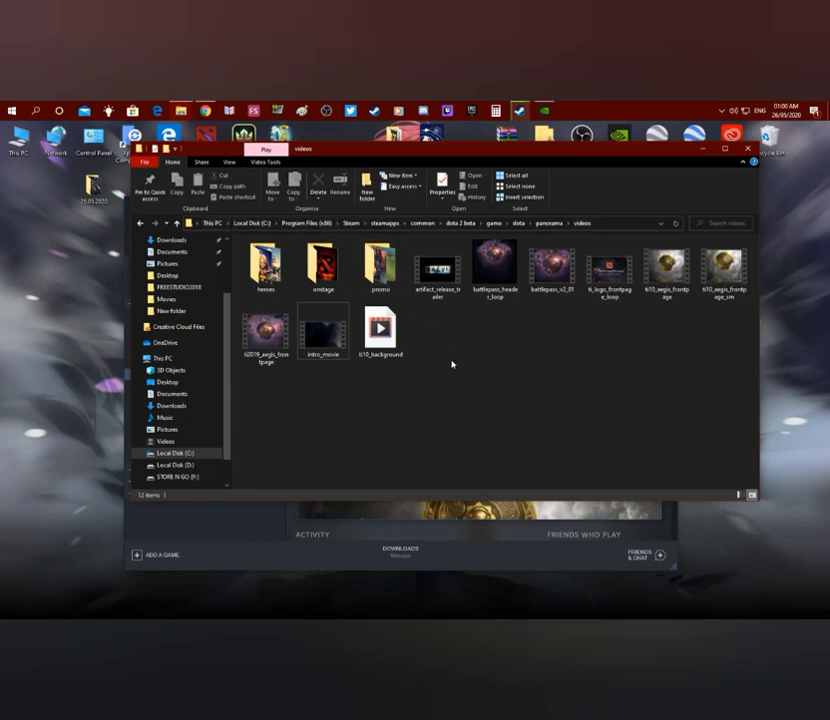
pyautogui.moveTo(412, 396)
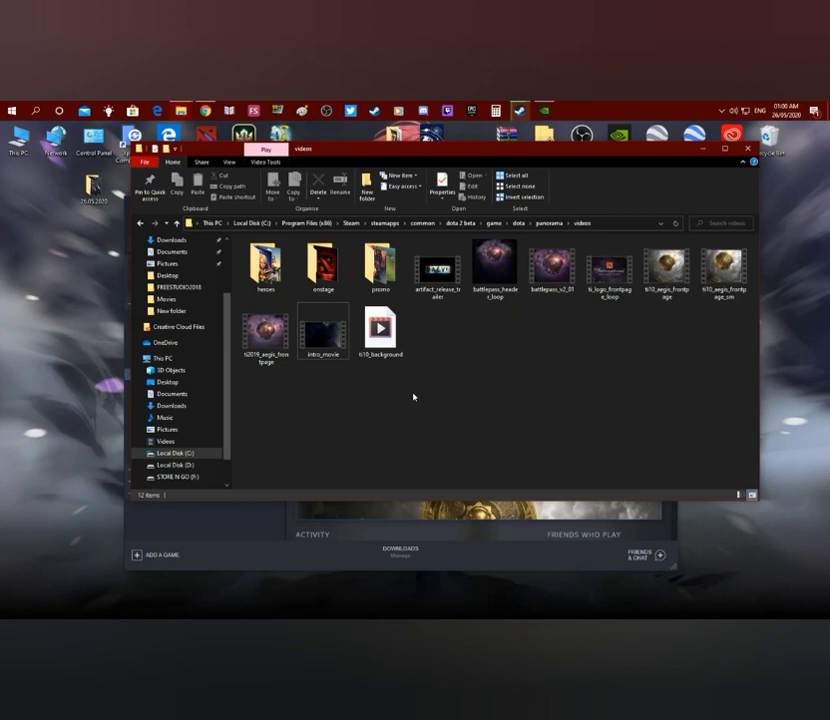
# - Navigate into Dota 2's panorama videos folder and select the intro movie file
pyautogui.click(380, 330)
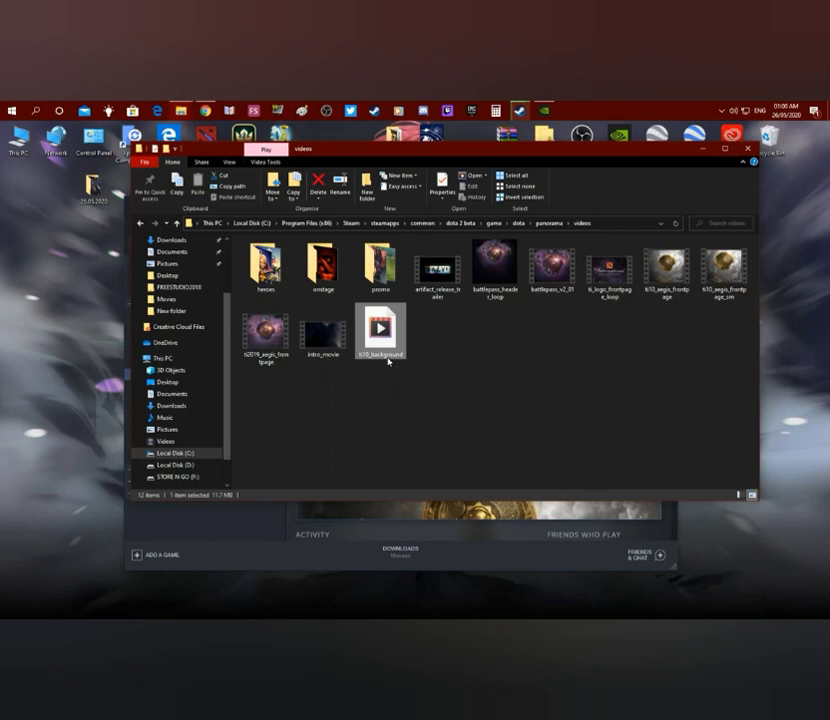
pyautogui.click(322, 332)
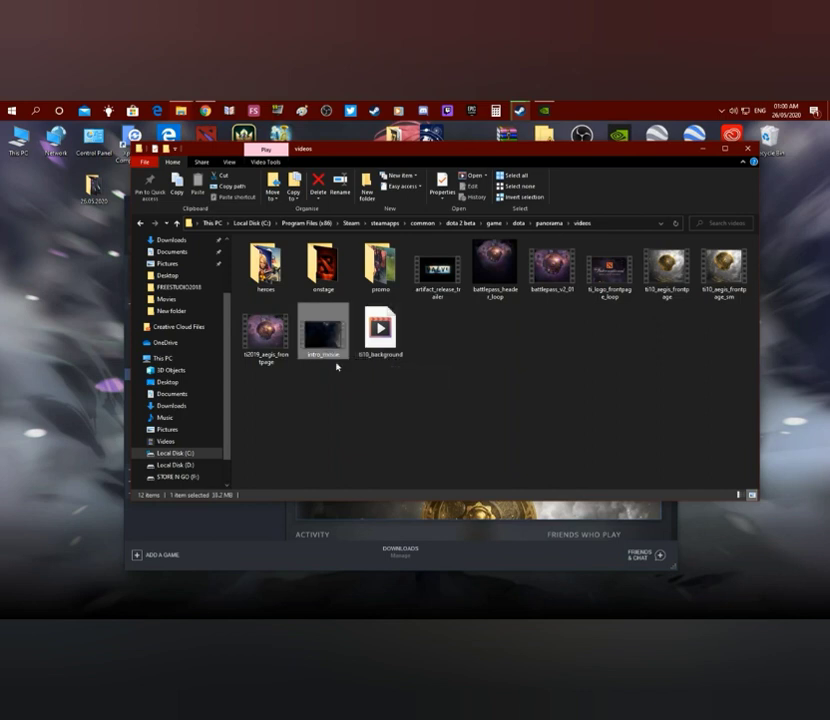
pyautogui.click(264, 264)
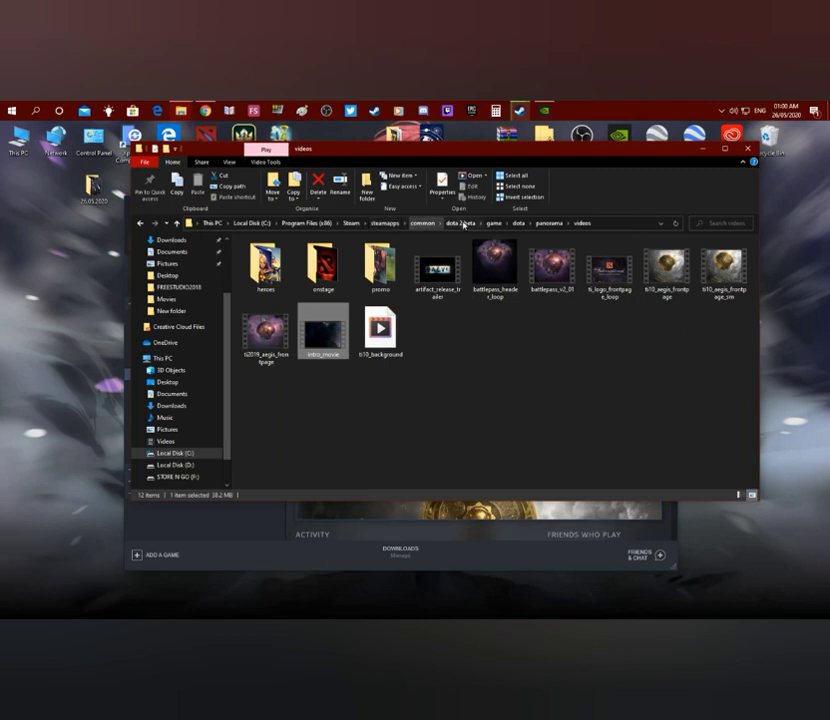
pyautogui.moveTo(548, 224)
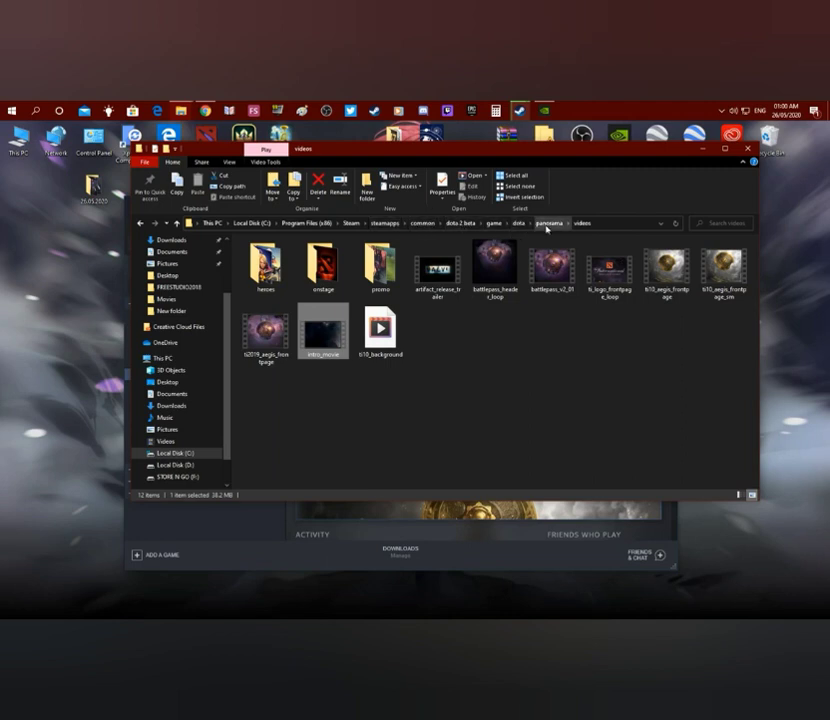
pyautogui.moveTo(430, 404)
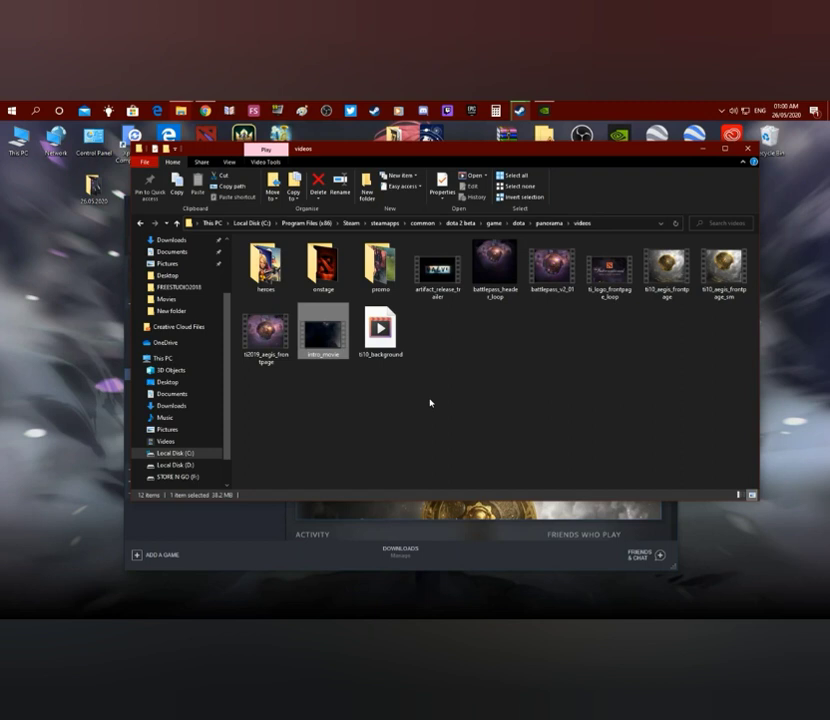
# - Select the intro movie and TI10 background files together and cut them
pyautogui.click(380, 330)
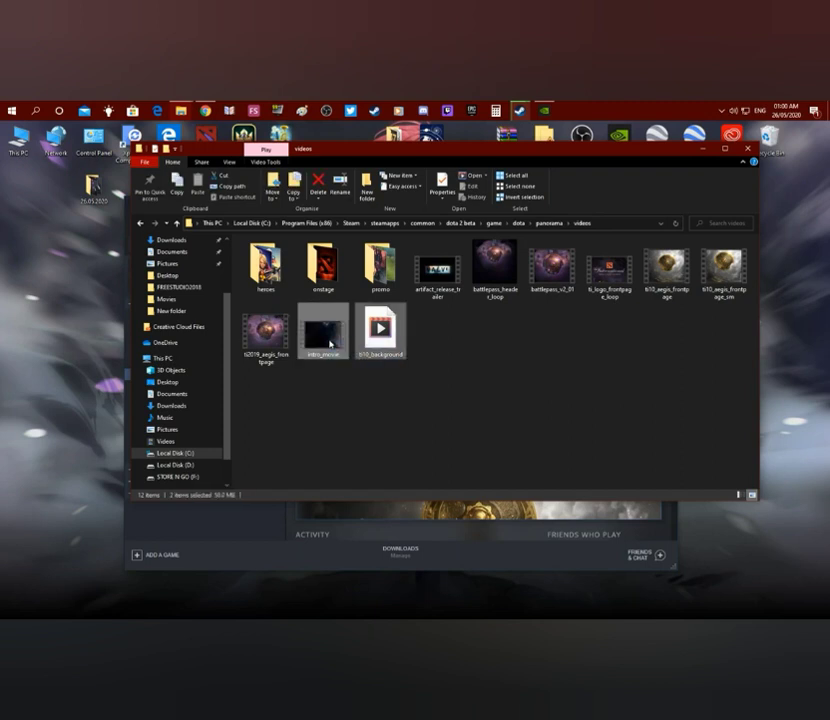
pyautogui.rightClick(322, 336)
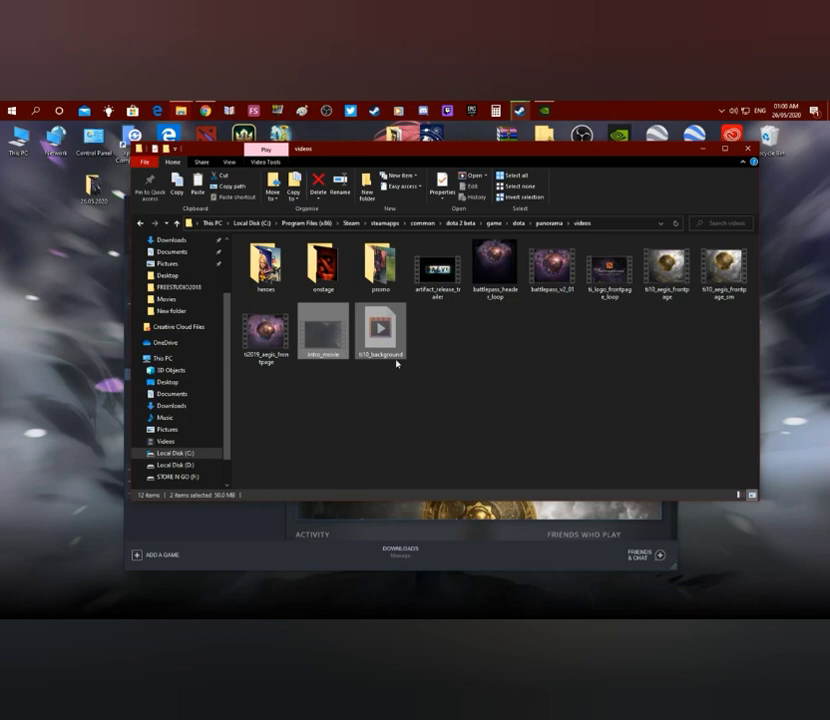
pyautogui.moveTo(688, 210)
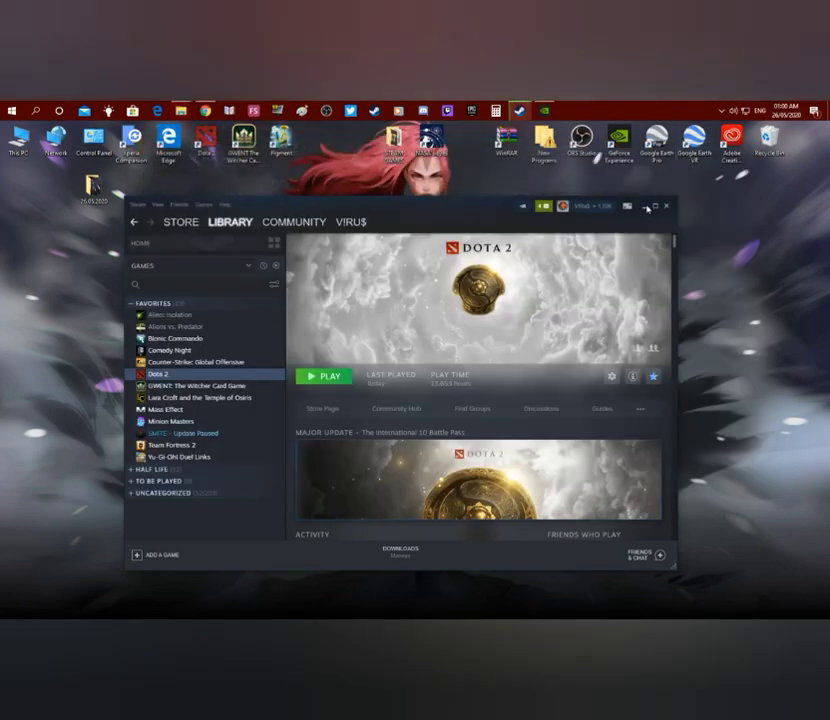
# - Create a new folder and paste the intro and TI10 background movies into it
pyautogui.click(648, 206)
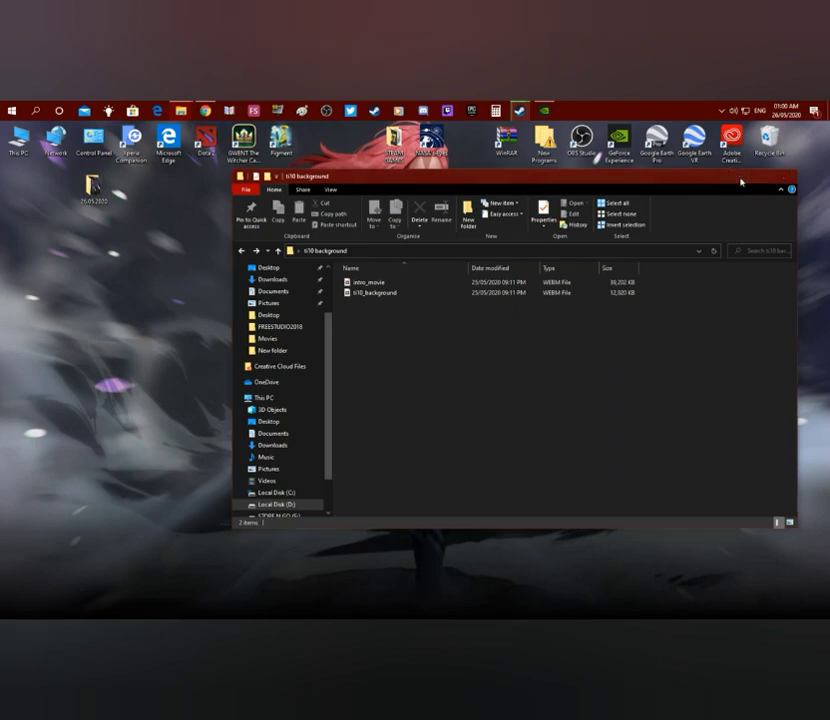
pyautogui.click(790, 176)
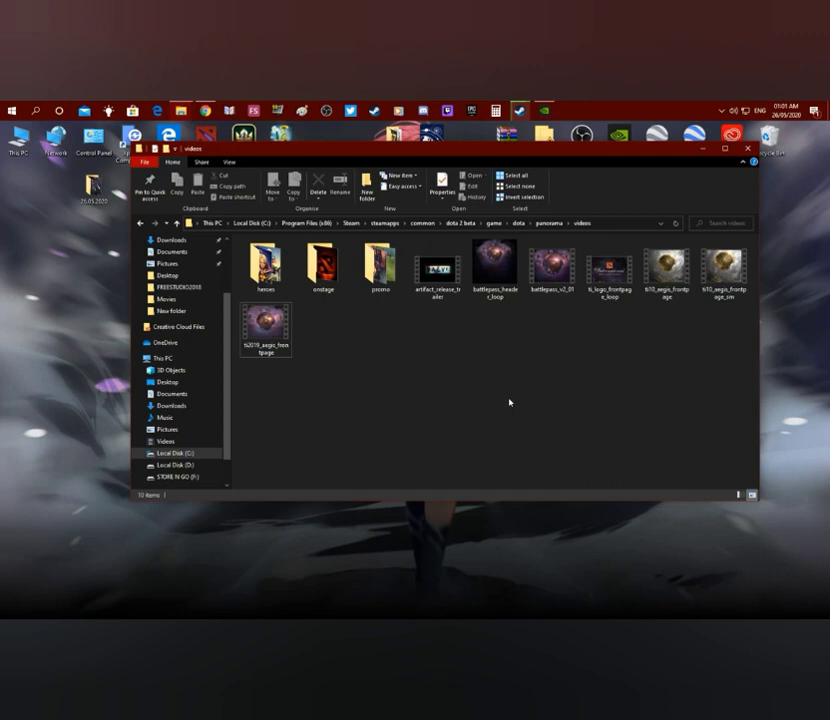
pyautogui.moveTo(504, 412)
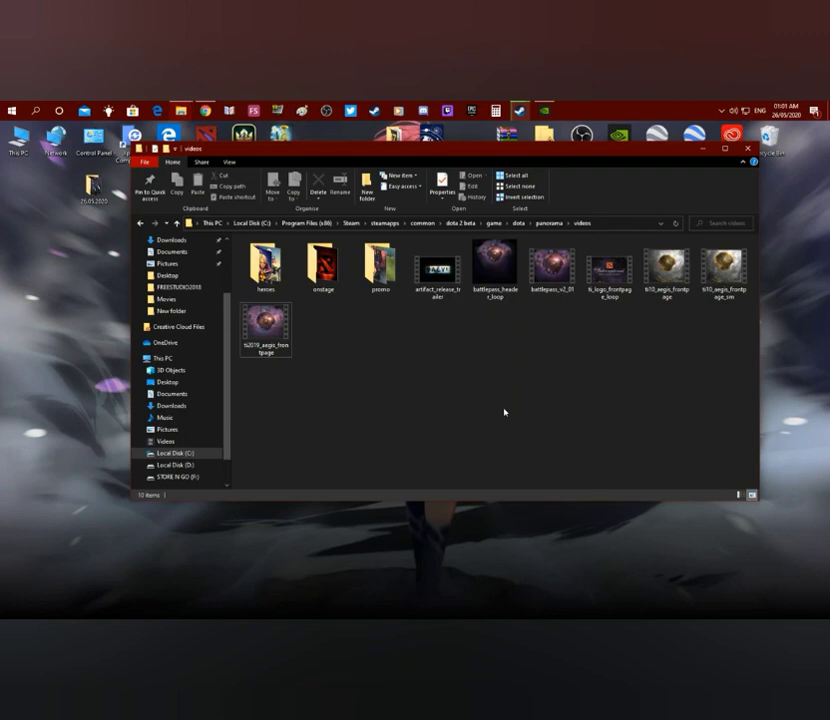
pyautogui.moveTo(500, 418)
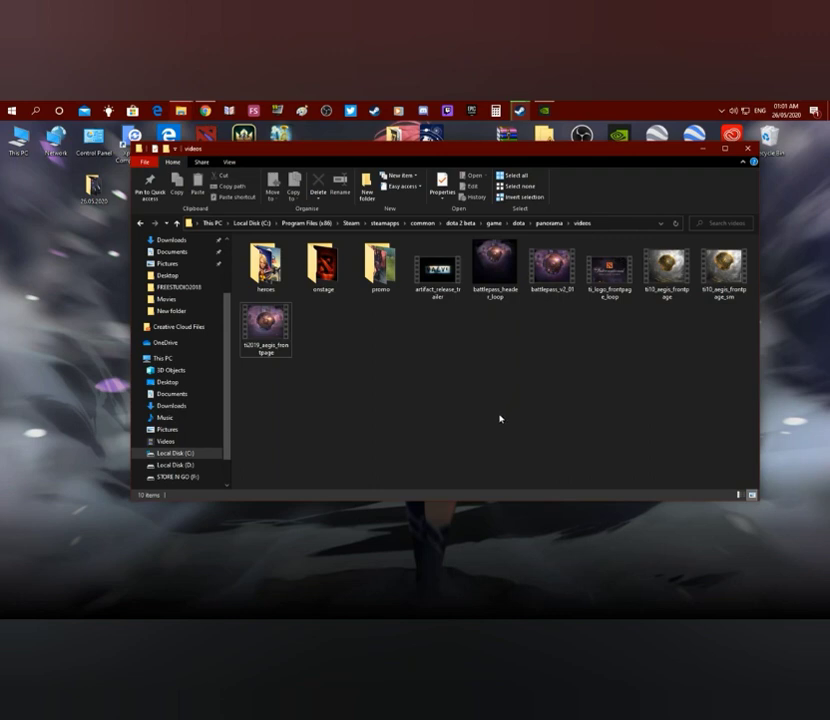
pyautogui.moveTo(404, 352)
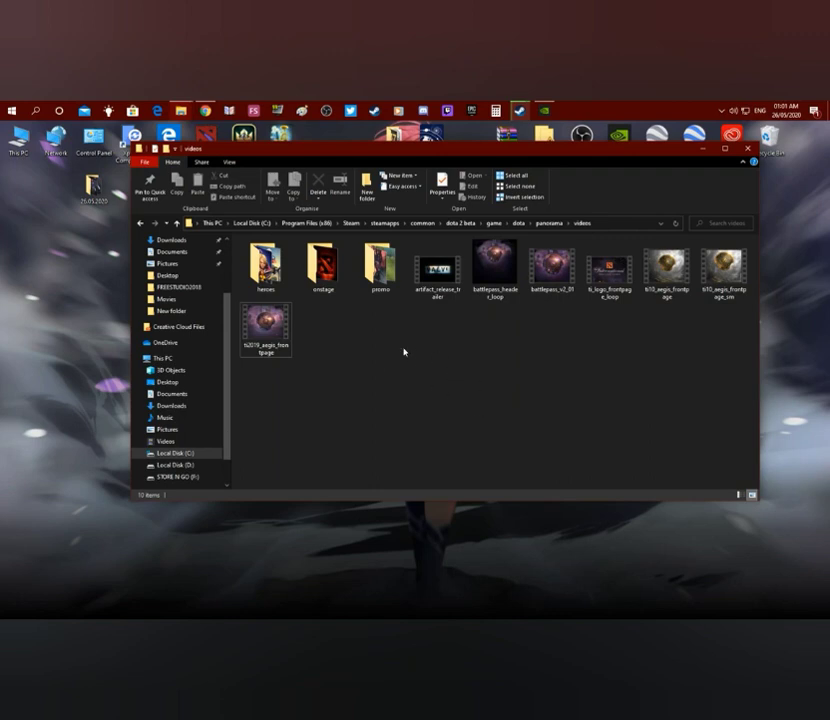
pyautogui.moveTo(422, 352)
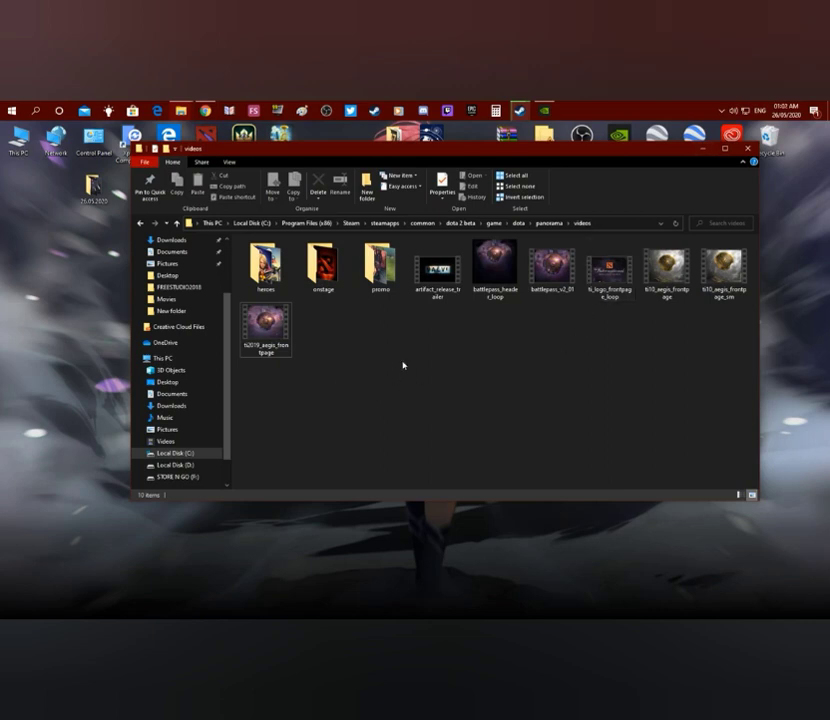
pyautogui.moveTo(460, 380)
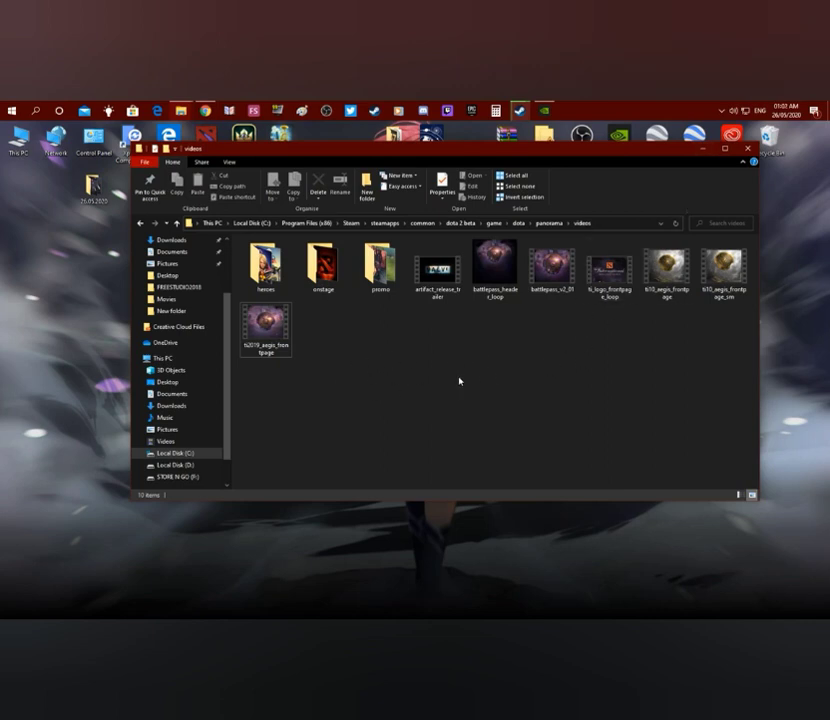